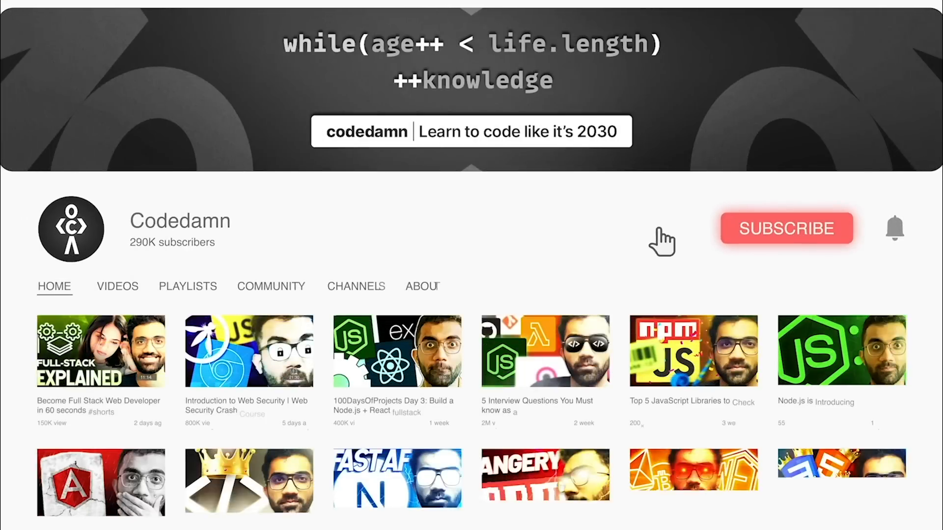
# - Leave the Codedamn YouTube channel page for the qwik.builder.io homepage
pyautogui.click(785, 228)
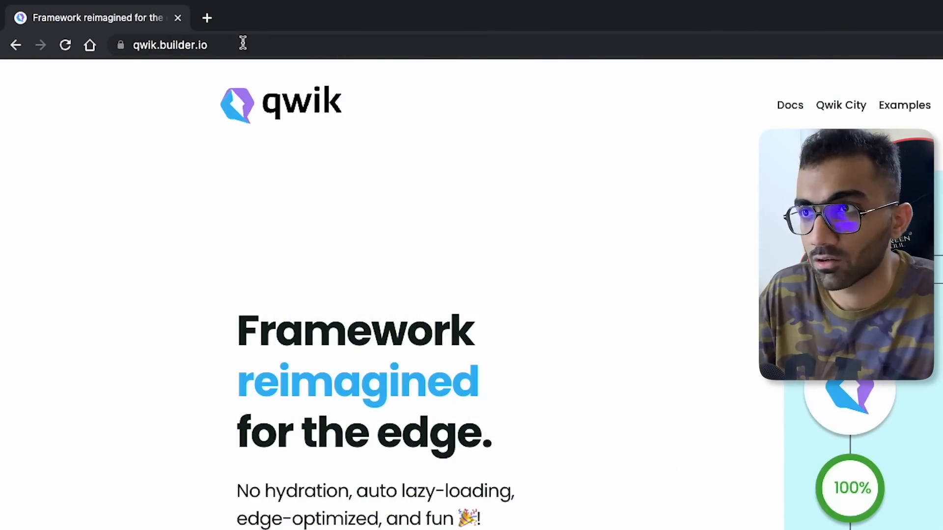
# - Scroll down the homepage to the Zero Loading, Resumable and Lazy Loading performance cards
pyautogui.scroll(-3)
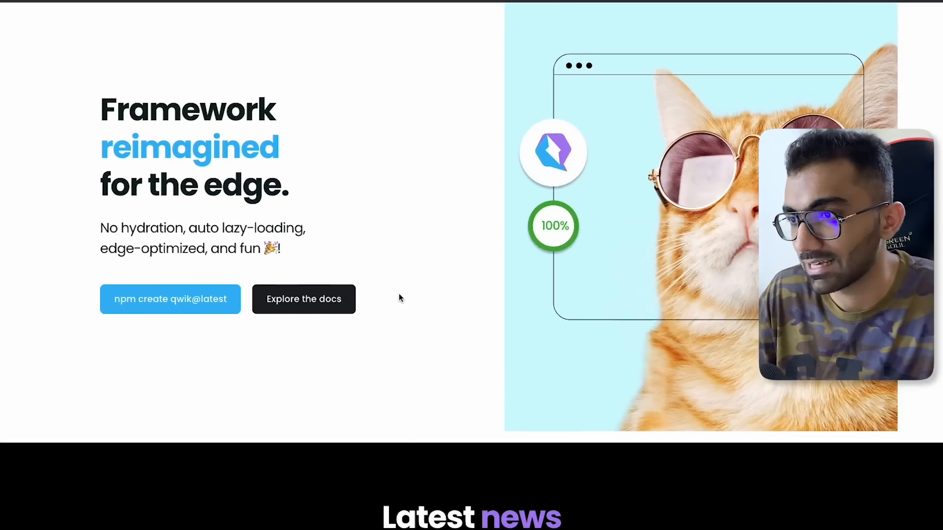
pyautogui.click(170, 299)
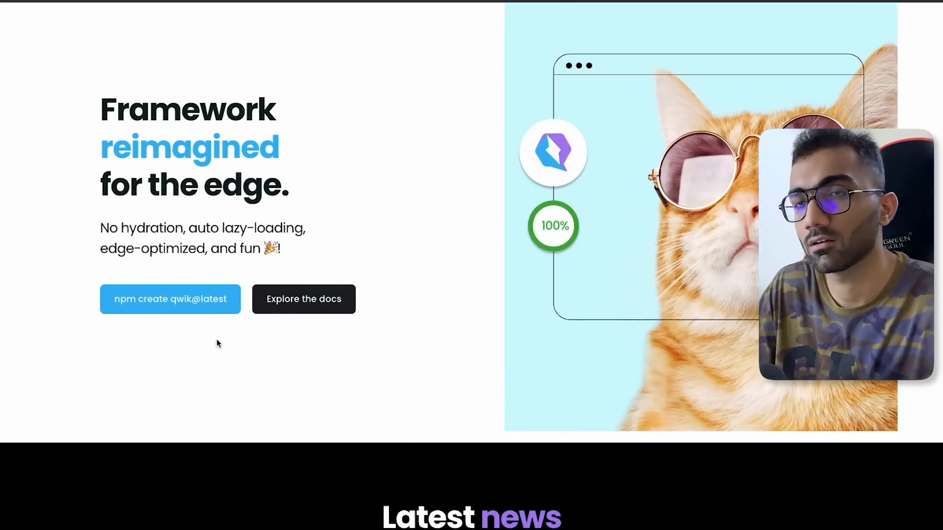
pyautogui.scroll(3)
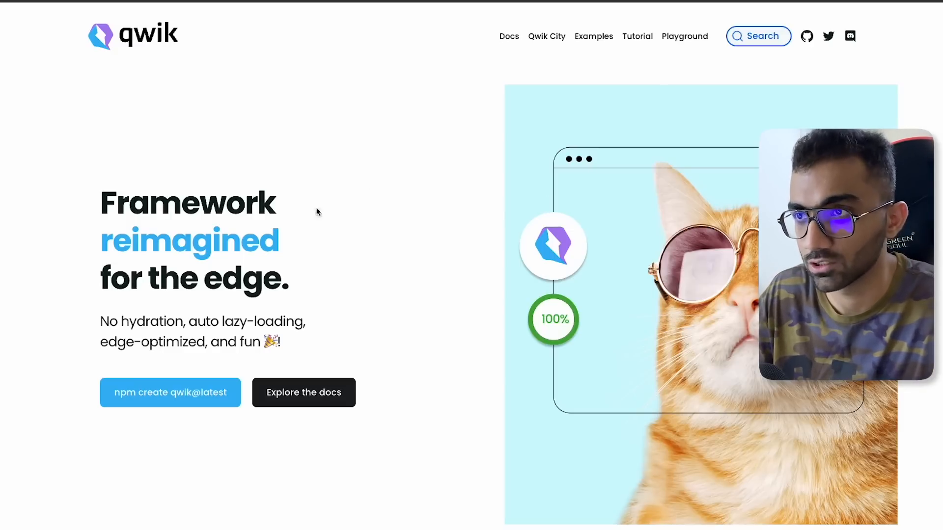
pyautogui.scroll(-3)
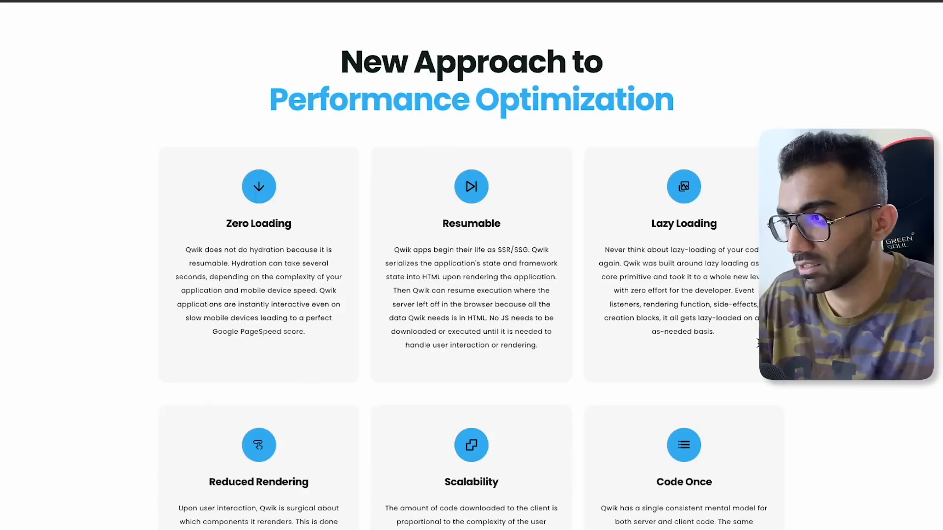
pyautogui.scroll(-3)
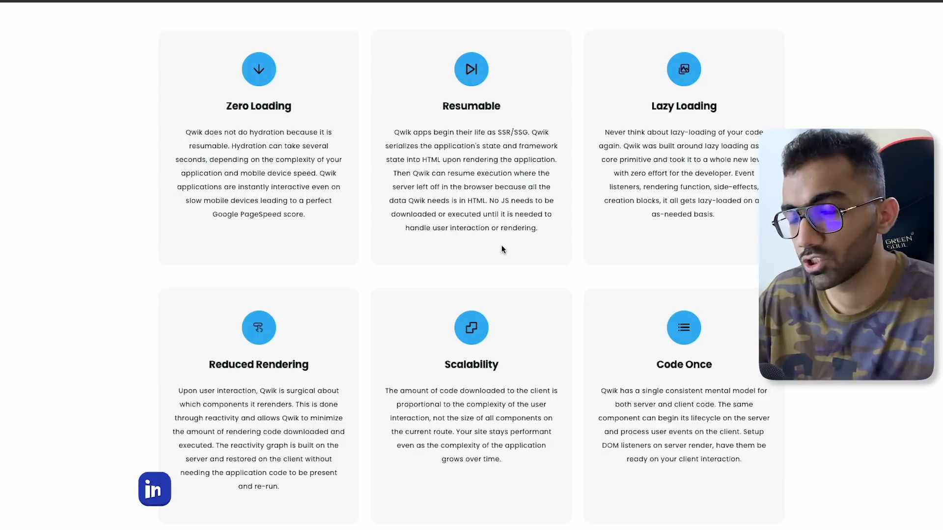
pyautogui.scroll(-3)
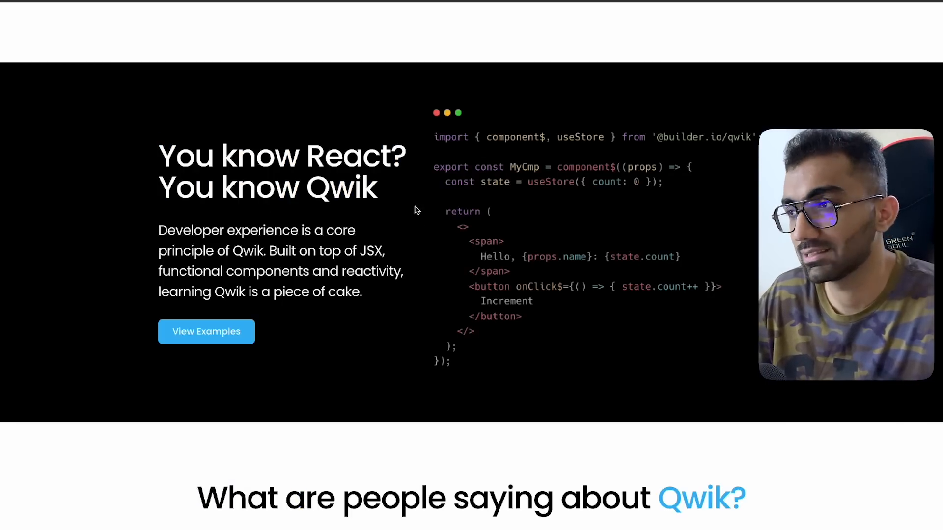
pyautogui.moveTo(509, 283)
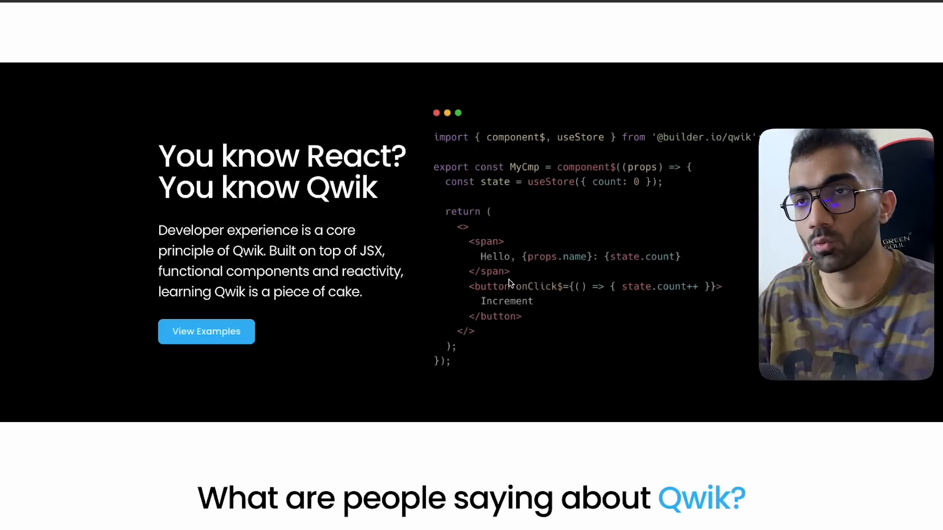
# - Scroll past Batteries Included, highlighting 'Instant development with Vite', to Here's the Latest
pyautogui.scroll(-3)
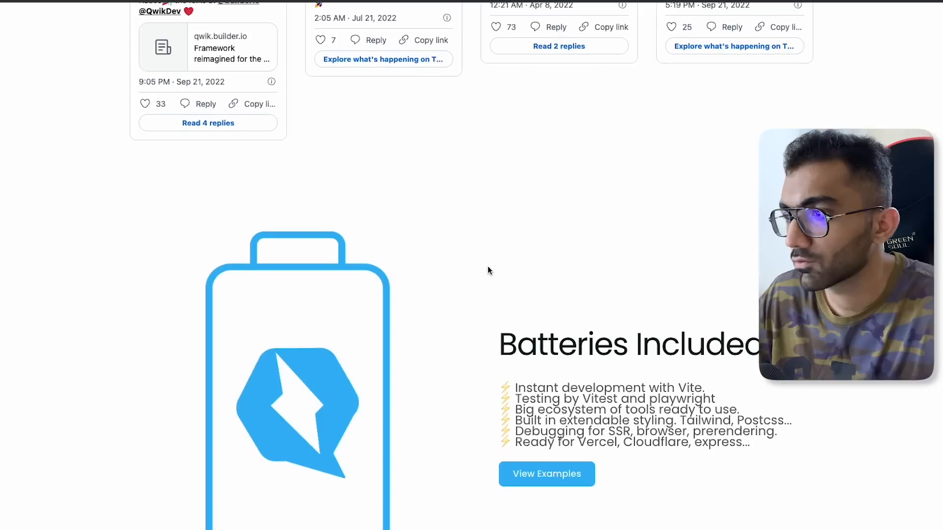
pyautogui.scroll(-3)
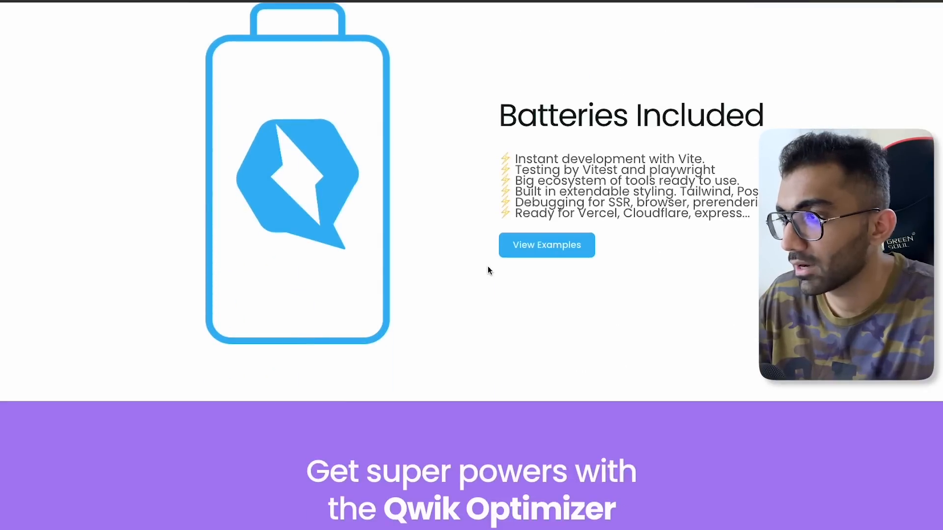
pyautogui.moveTo(550, 157); pyautogui.dragTo(702, 157)
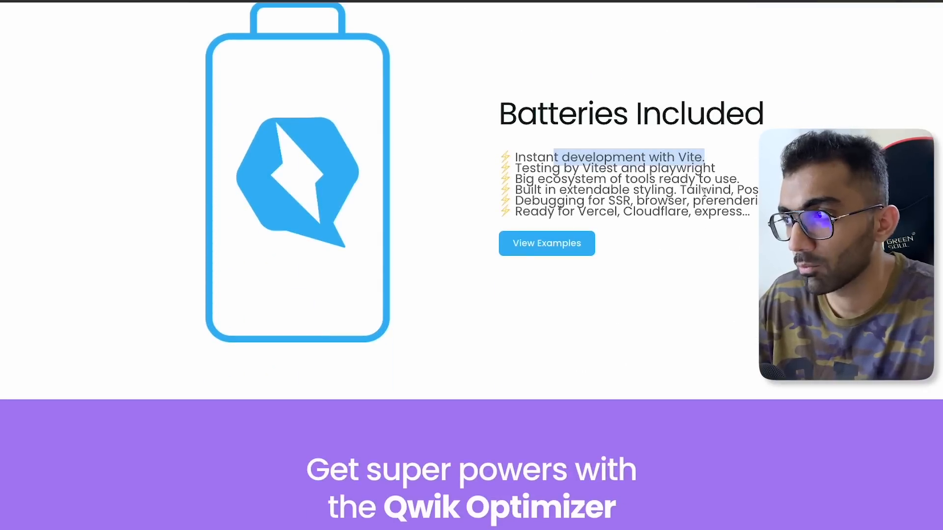
pyautogui.scroll(-3)
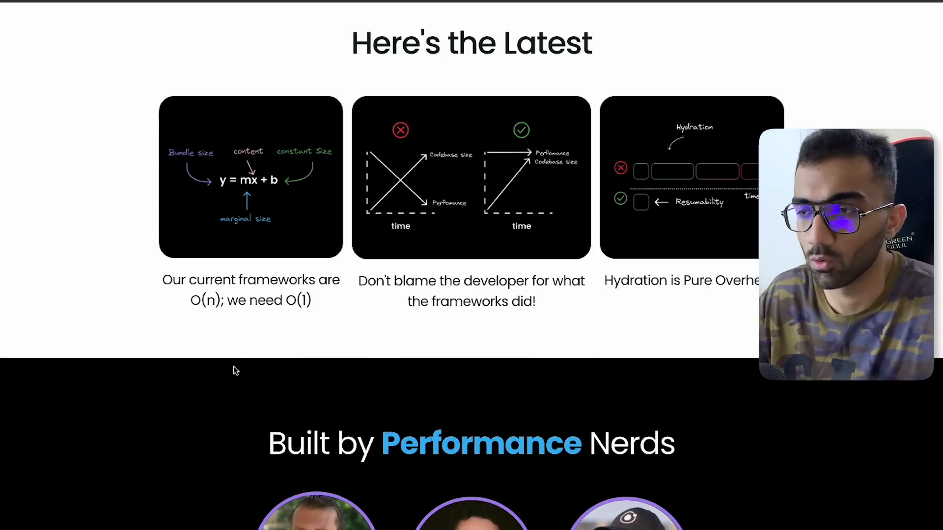
pyautogui.moveTo(346, 215)
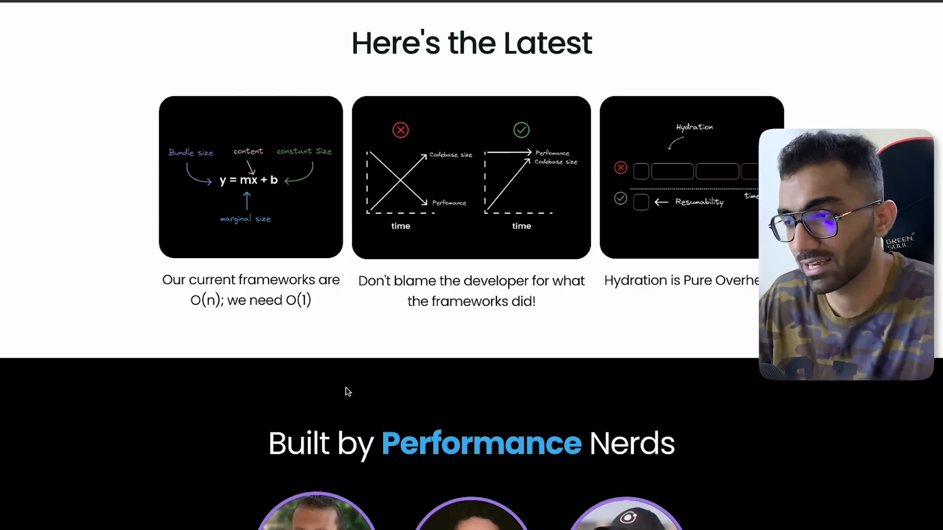
# - Scroll the homepage through Built by Performance Nerds and the React code sample
pyautogui.click(471, 489)
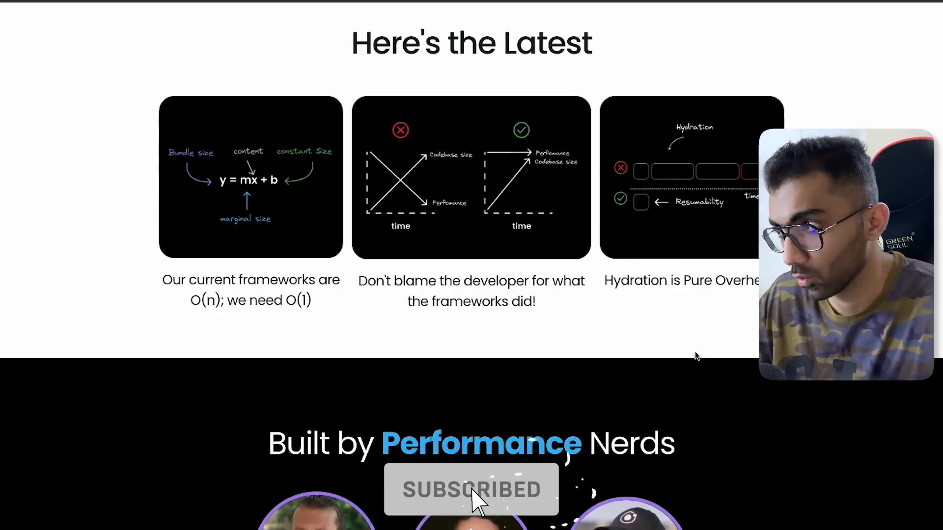
pyautogui.scroll(-3)
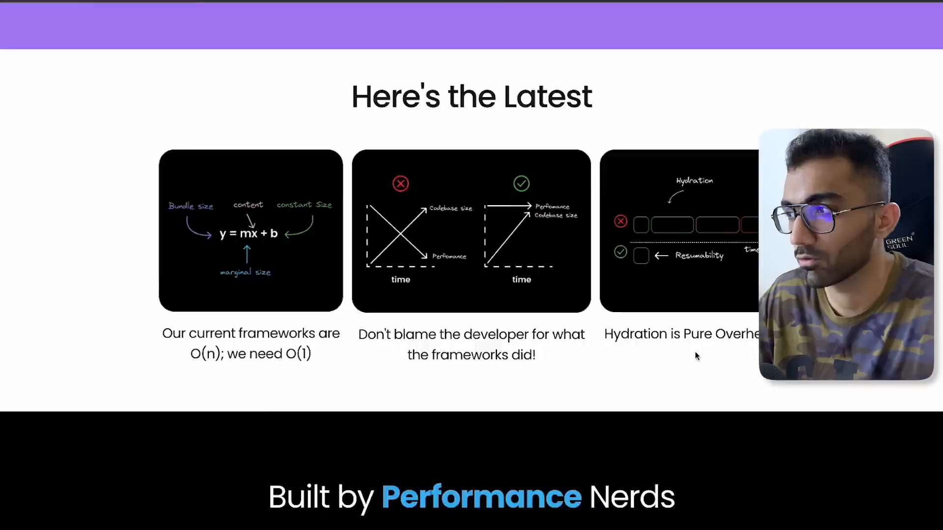
pyautogui.scroll(-3)
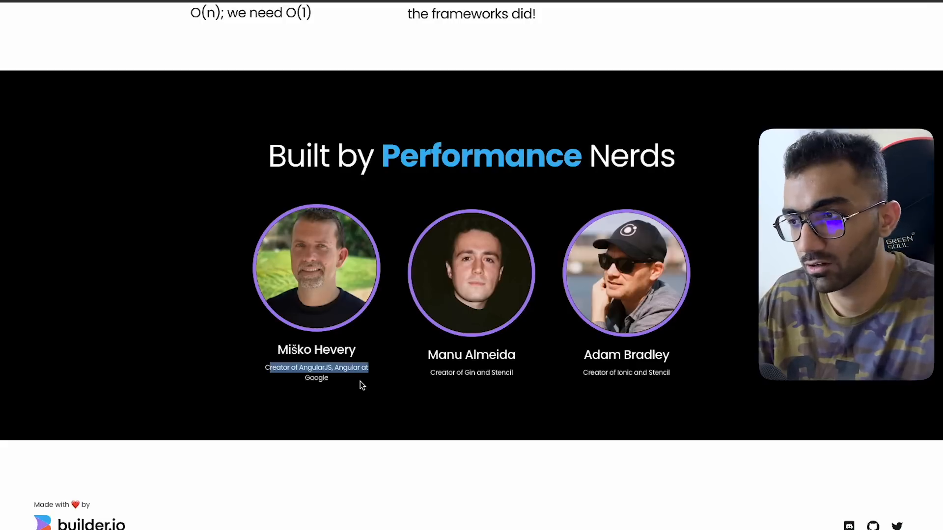
pyautogui.moveTo(653, 404)
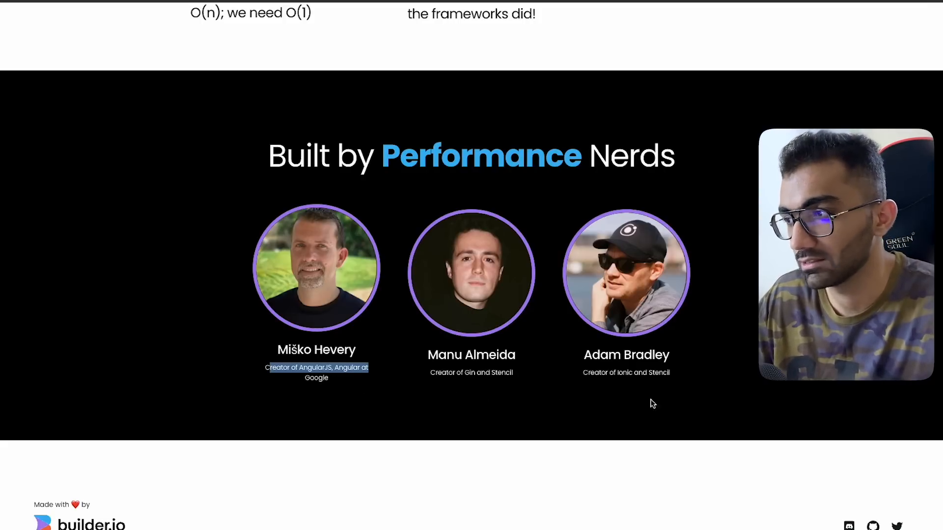
pyautogui.scroll(-3)
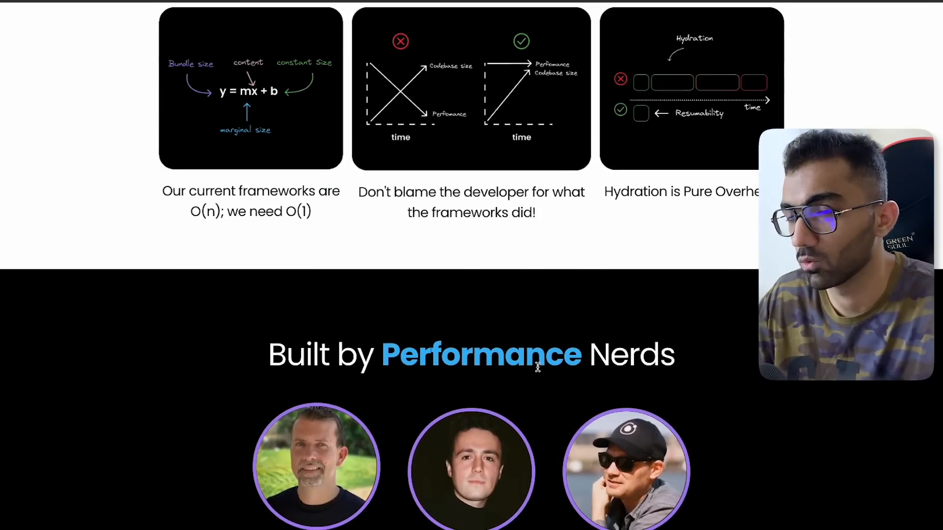
pyautogui.scroll(-3)
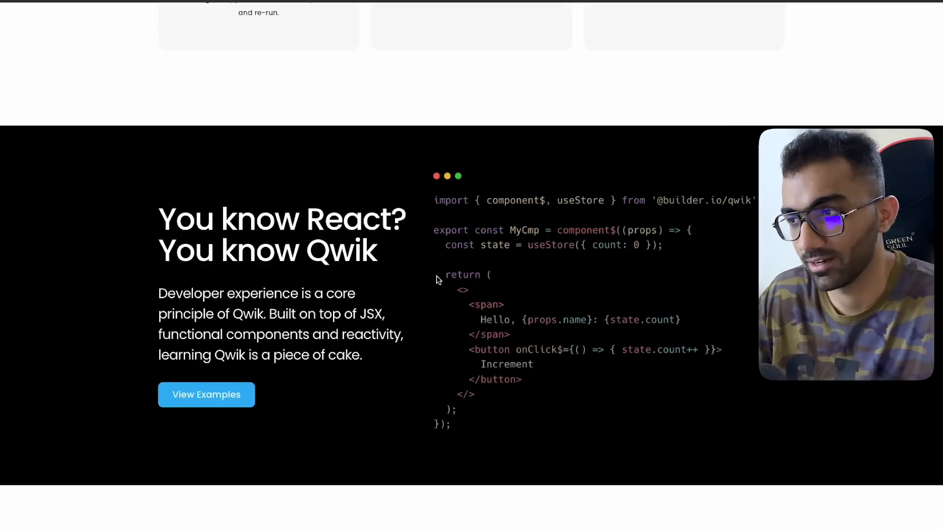
pyautogui.scroll(-3)
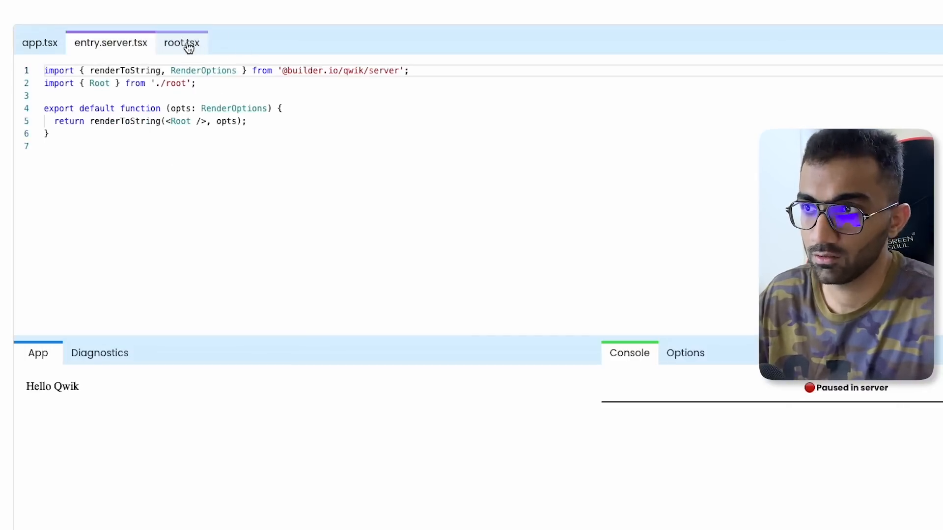
# - Browse the playground's app.tsx, entry.server.tsx and root.tsx source files
pyautogui.click(40, 42)
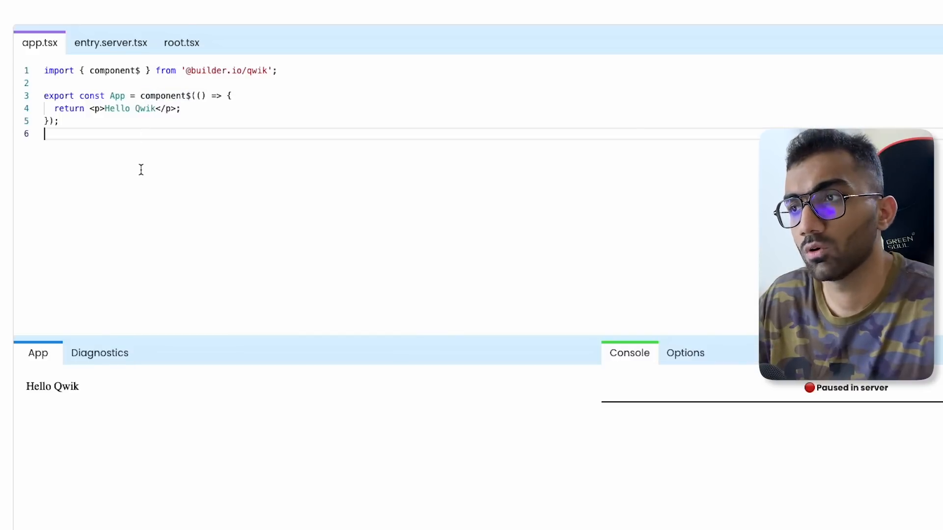
pyautogui.click(110, 42)
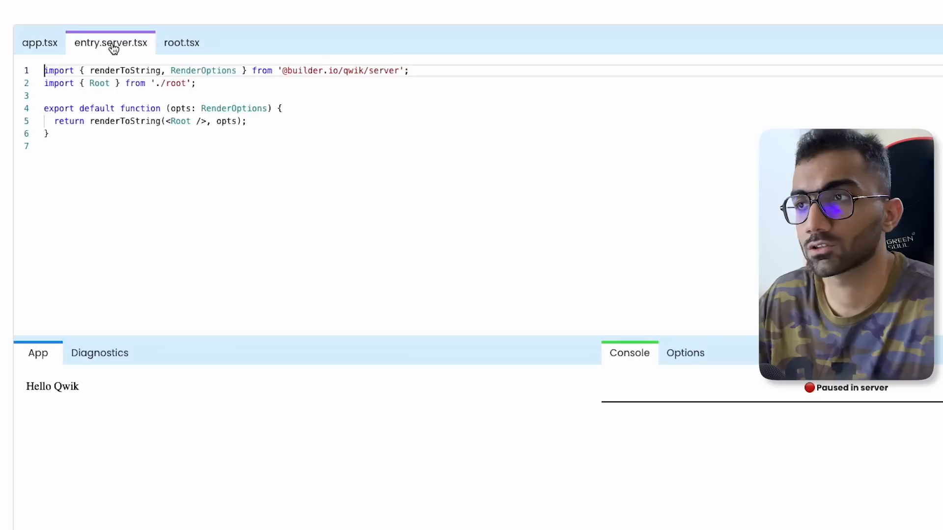
pyautogui.moveTo(156, 174)
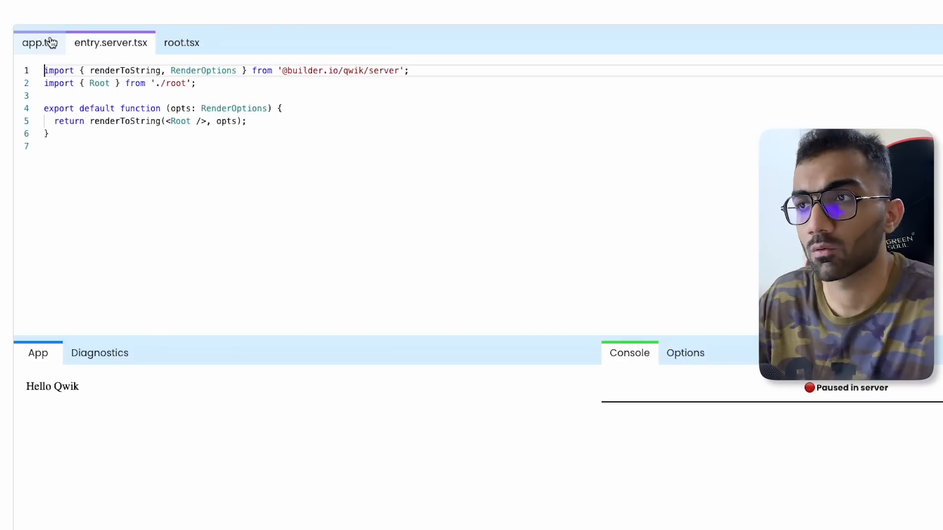
pyautogui.click(40, 43)
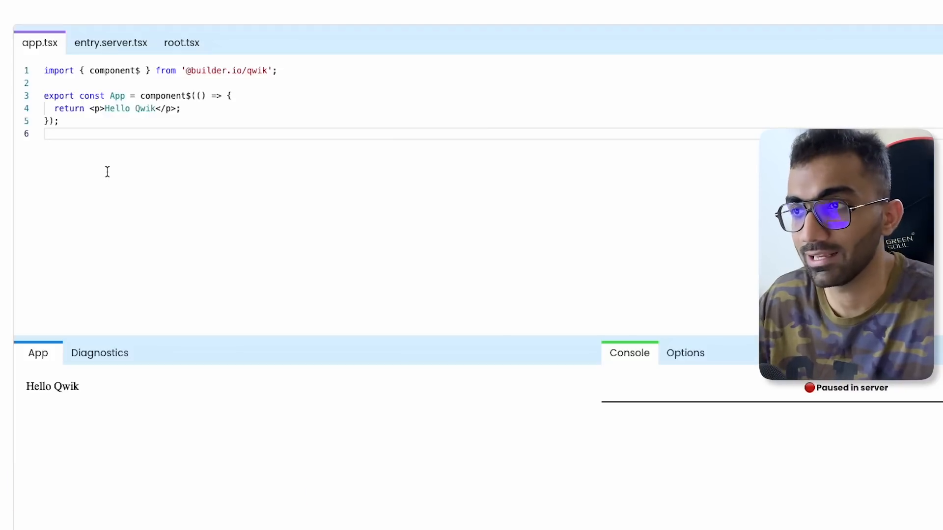
pyautogui.click(110, 42)
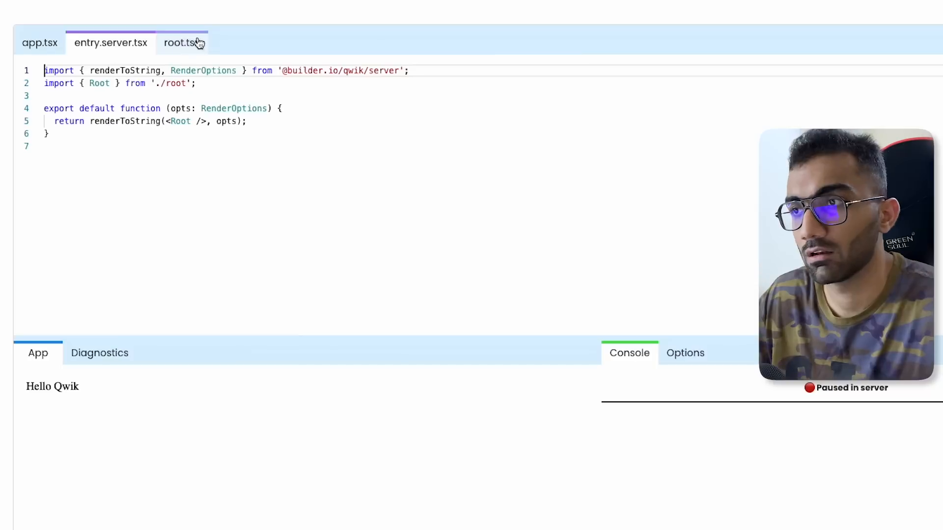
pyautogui.click(181, 43)
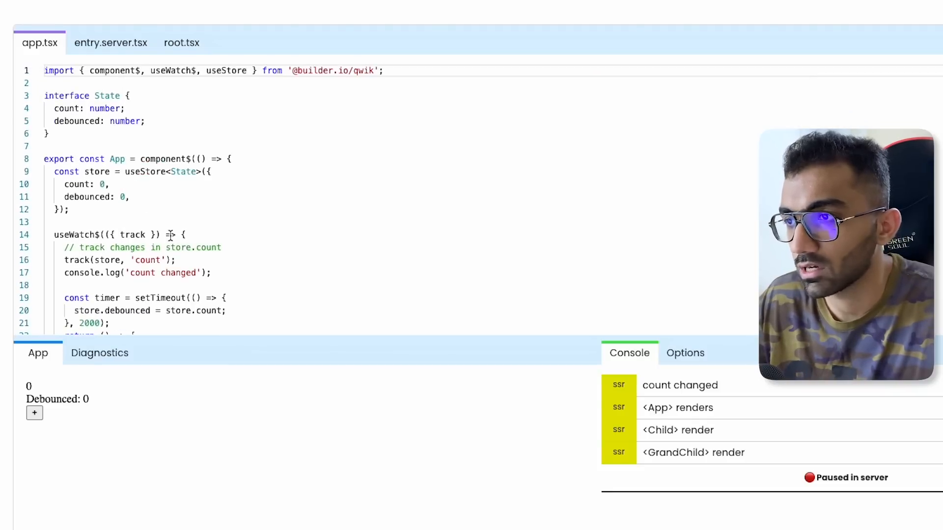
# - Scroll through the useWatch debounce code, then switch to the counter example
pyautogui.scroll(-3)
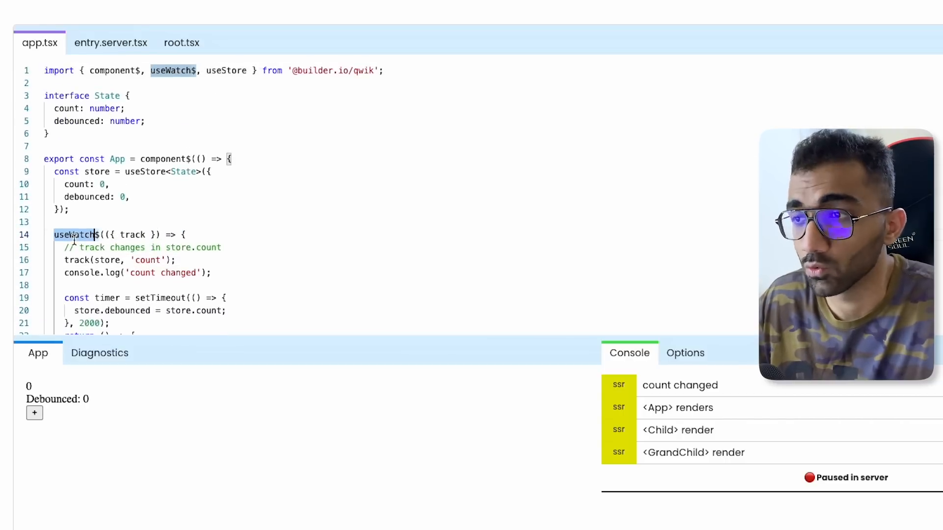
pyautogui.scroll(-3)
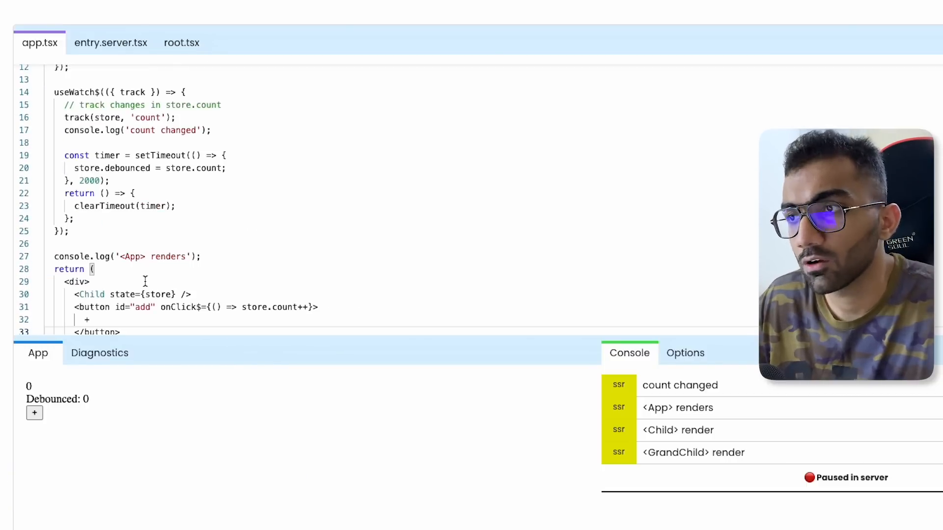
pyautogui.scroll(-3)
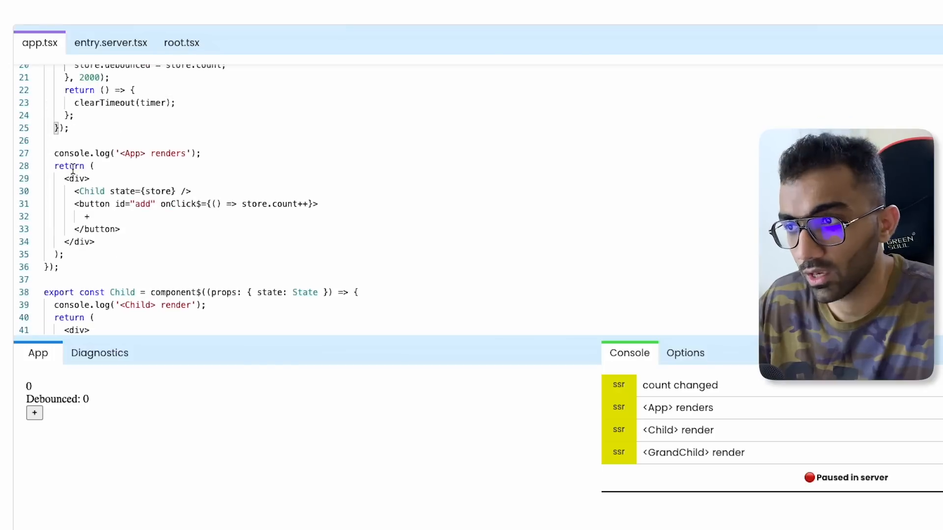
pyautogui.moveTo(153, 242)
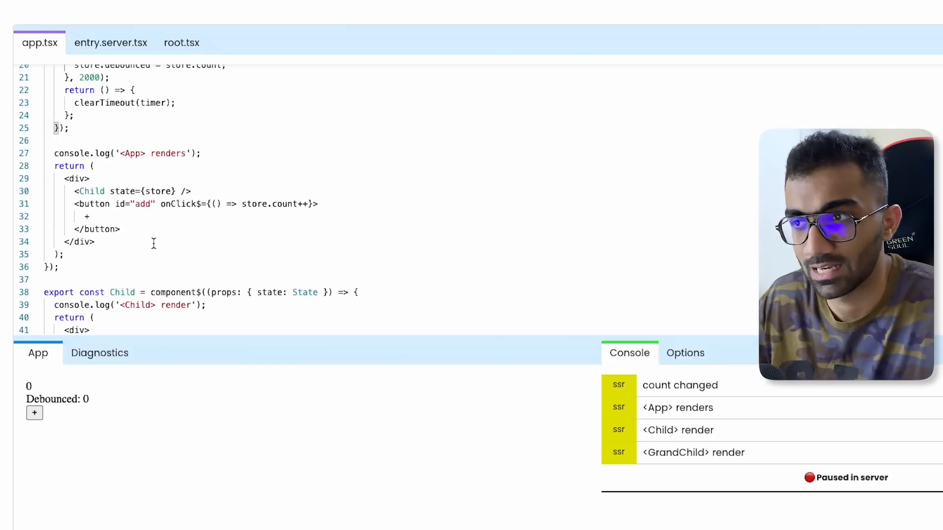
pyautogui.scroll(-3)
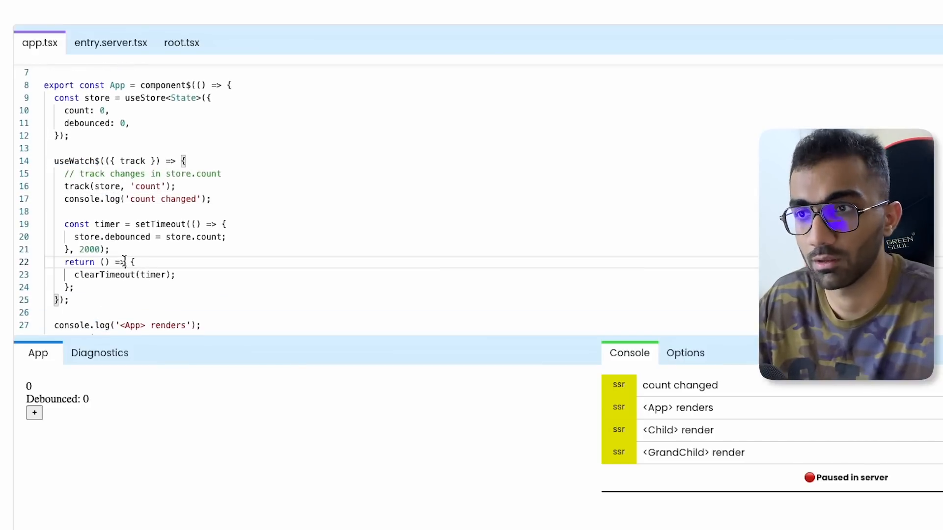
pyautogui.click(35, 413)
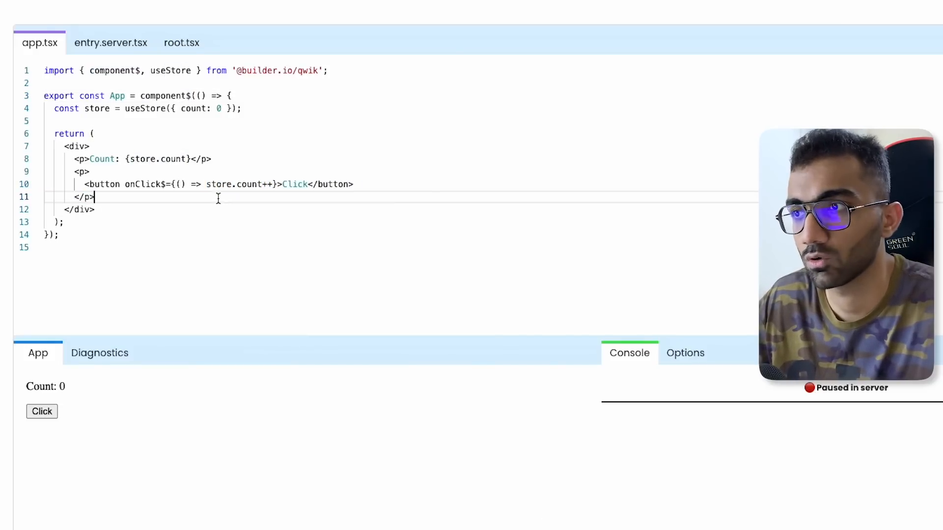
# - Click the preview's Click button until the counter reads Count: 4
pyautogui.doubleClick(159, 158)
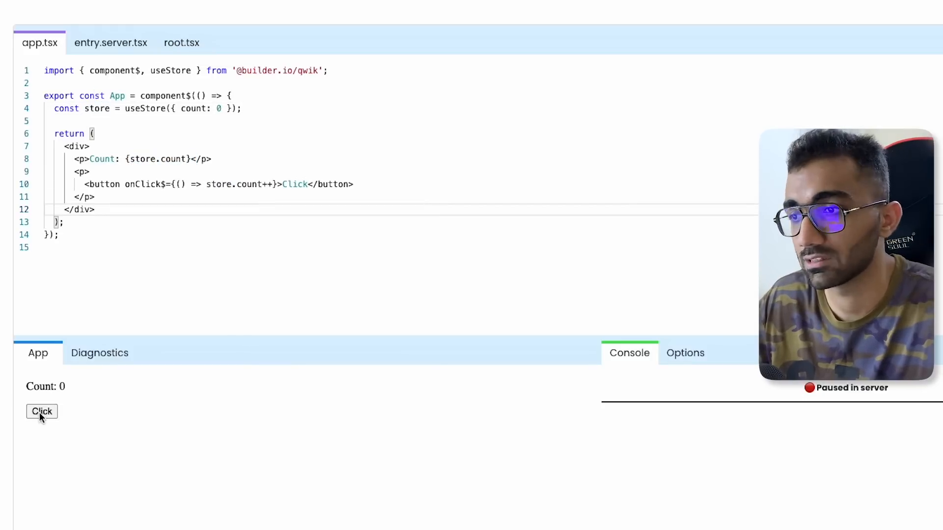
pyautogui.click(41, 411)
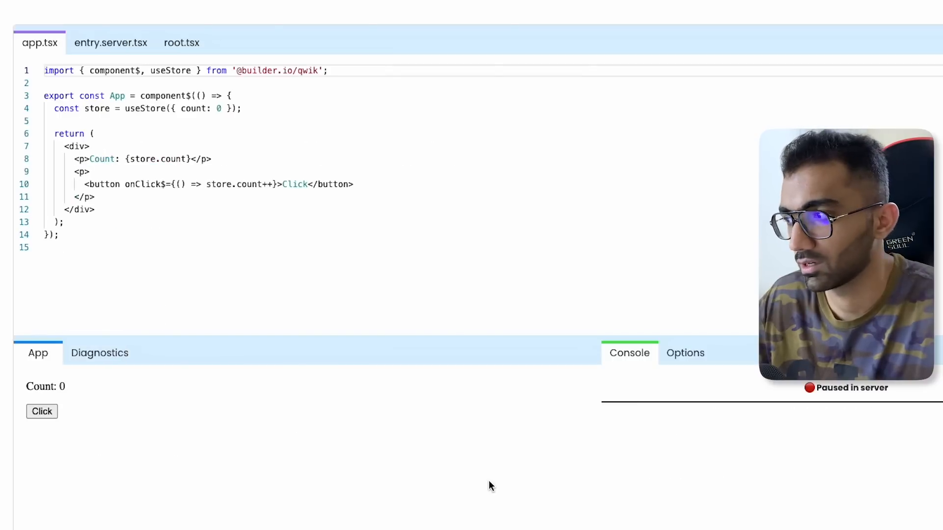
pyautogui.moveTo(852, 399)
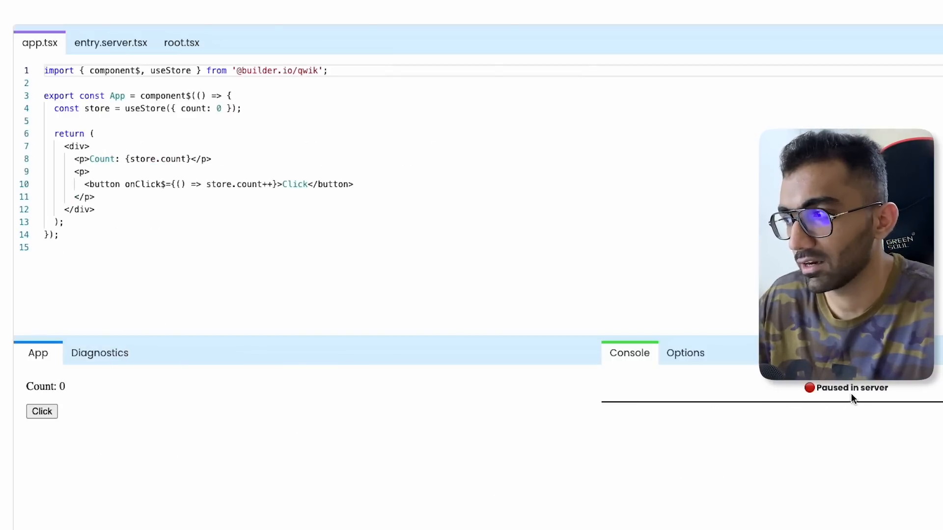
pyautogui.moveTo(830, 422)
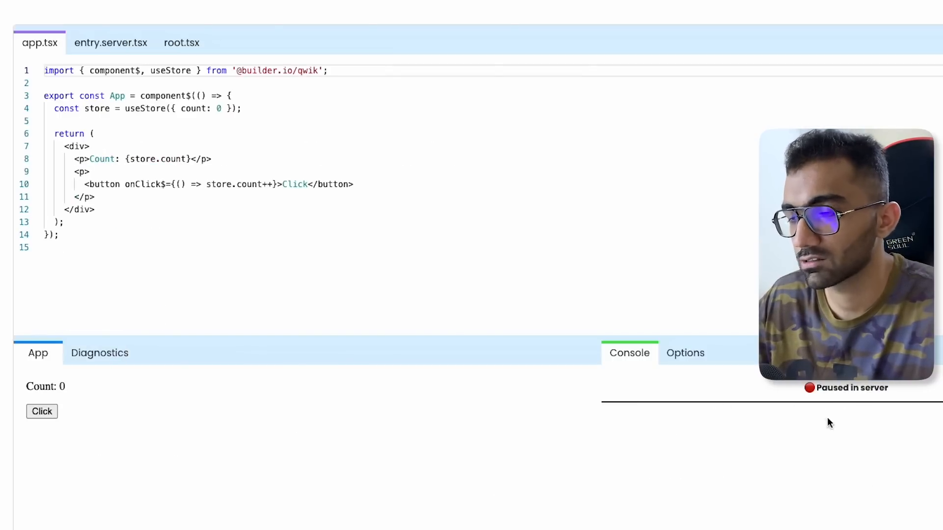
pyautogui.click(41, 412)
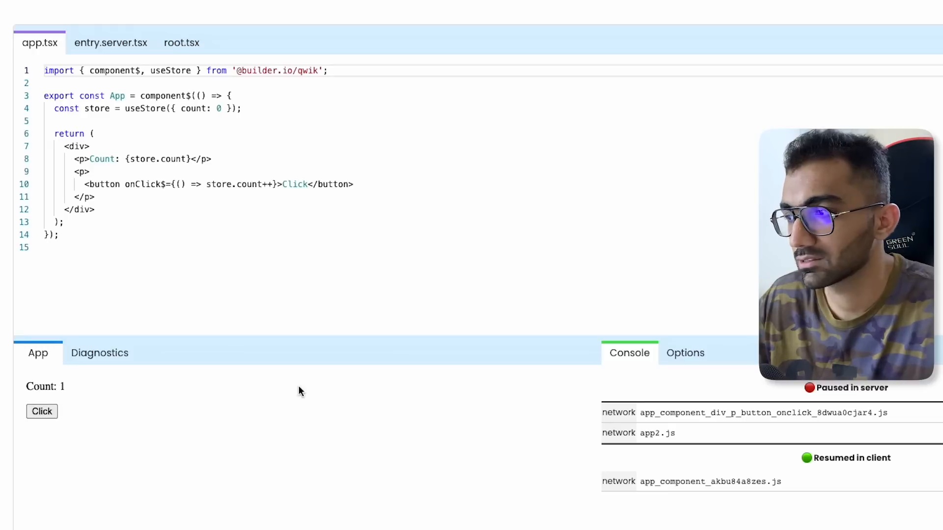
pyautogui.moveTo(822, 489)
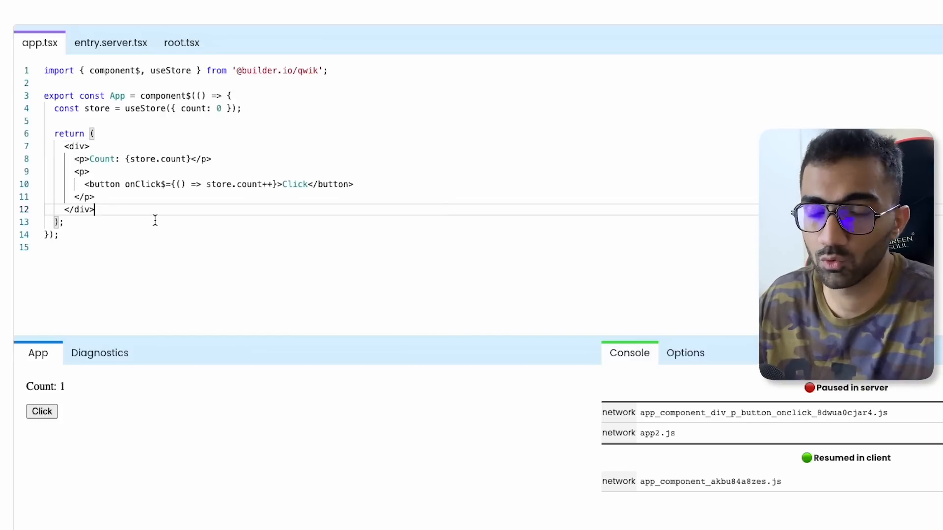
pyautogui.click(42, 412)
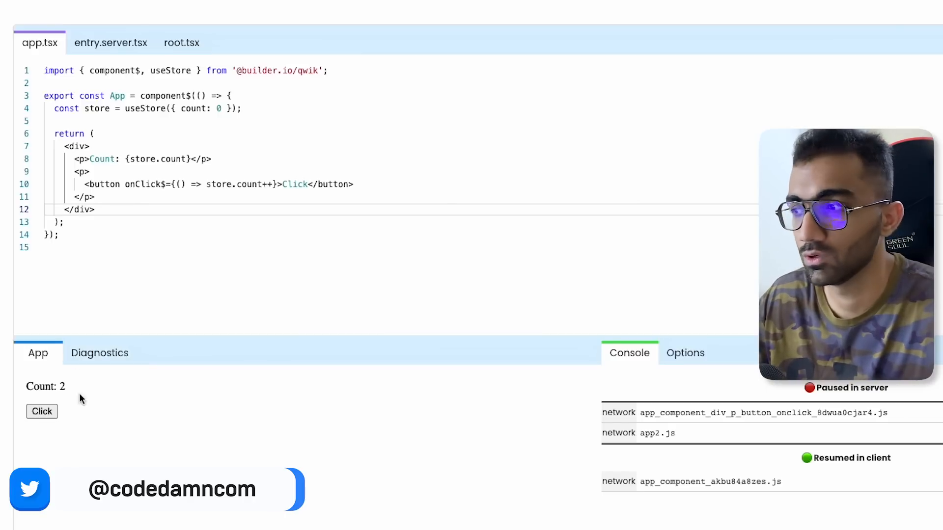
pyautogui.click(41, 412)
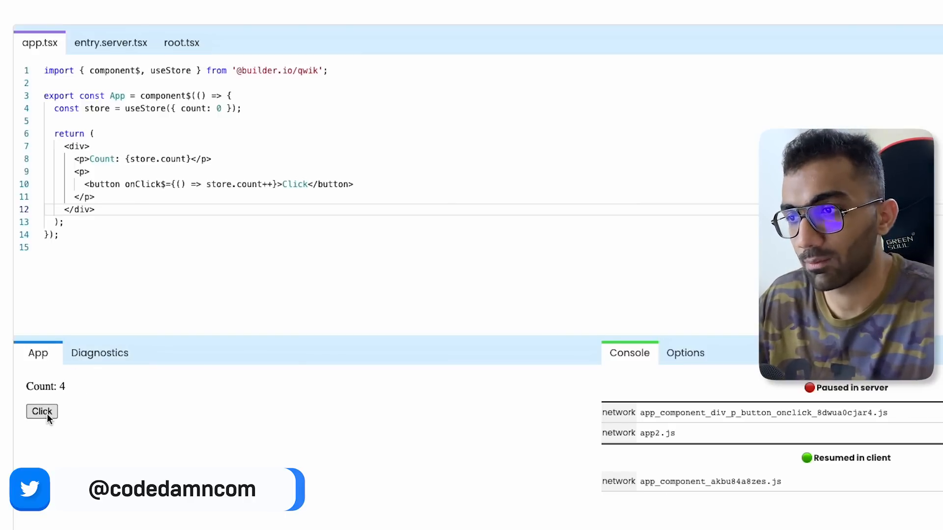
pyautogui.click(41, 412)
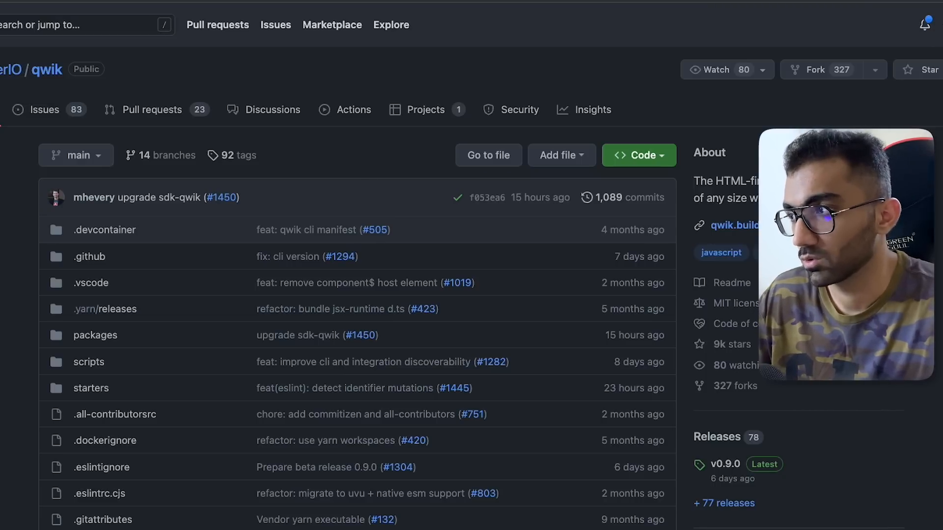
pyautogui.scroll(-3)
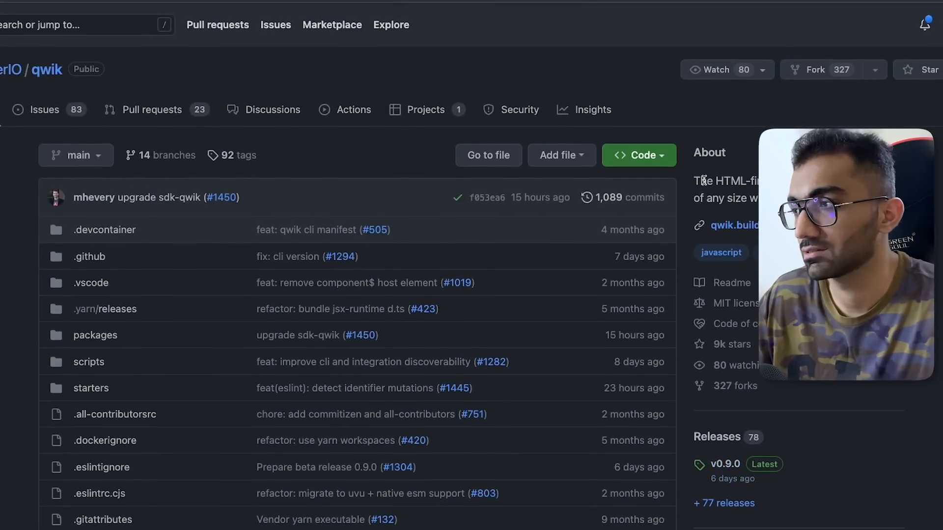
pyautogui.scroll(-3)
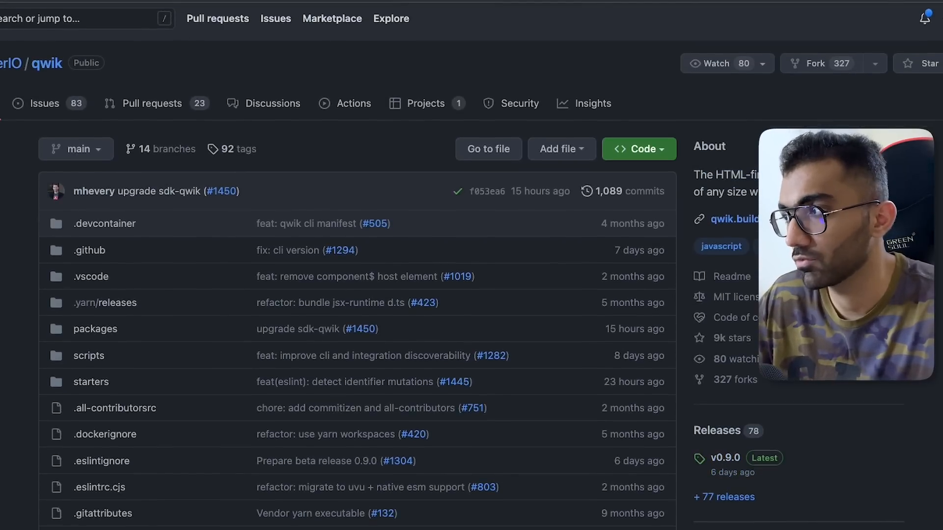